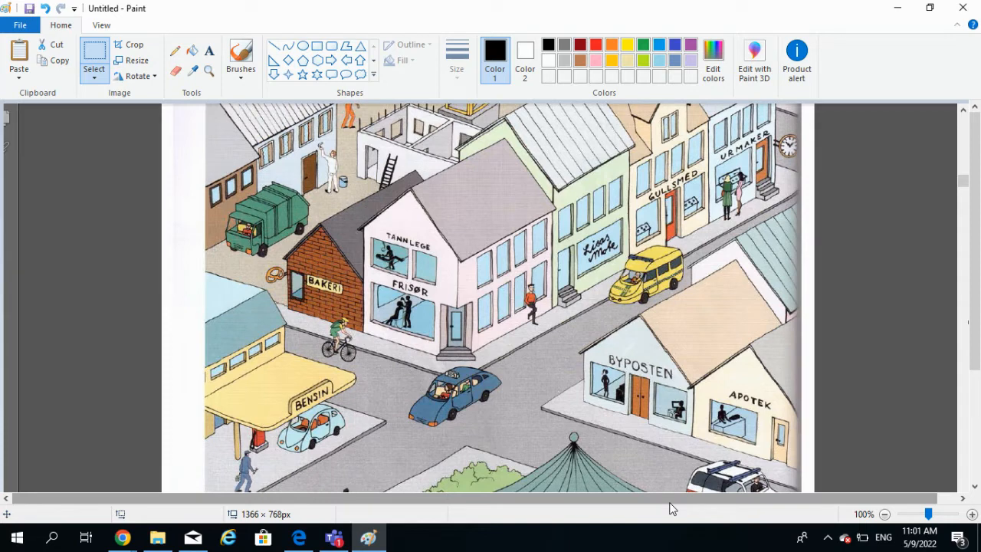
pyautogui.moveTo(753, 359)
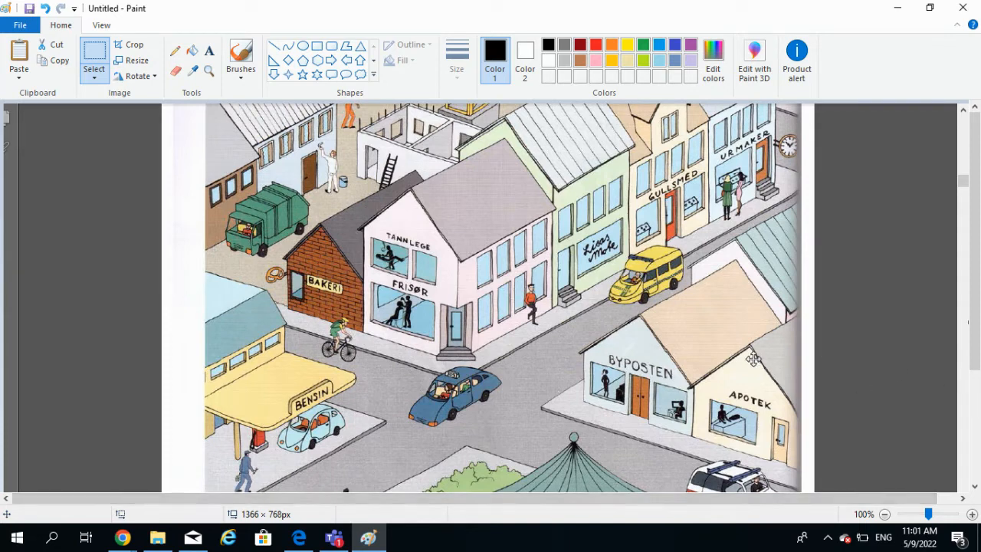
pyautogui.moveTo(370, 210)
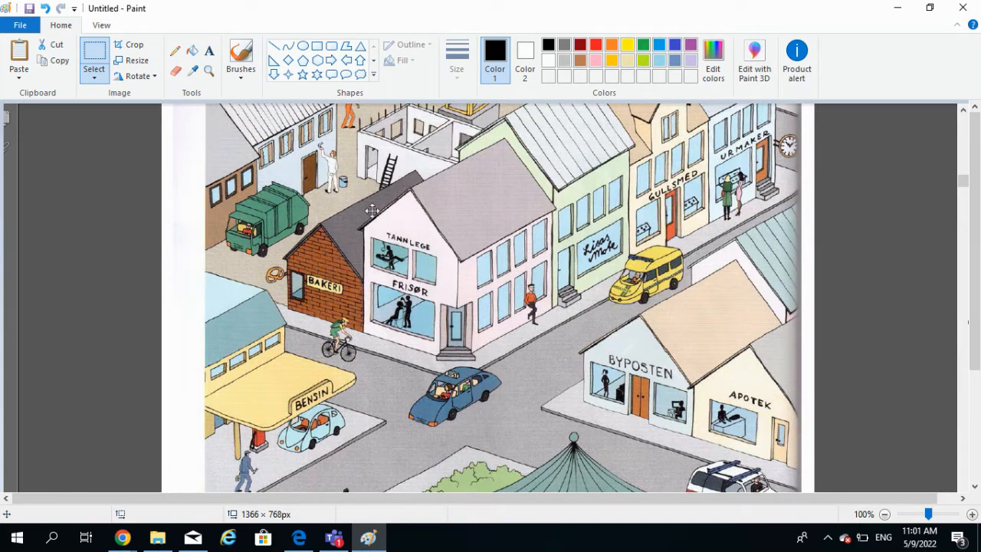
pyautogui.moveTo(554, 328)
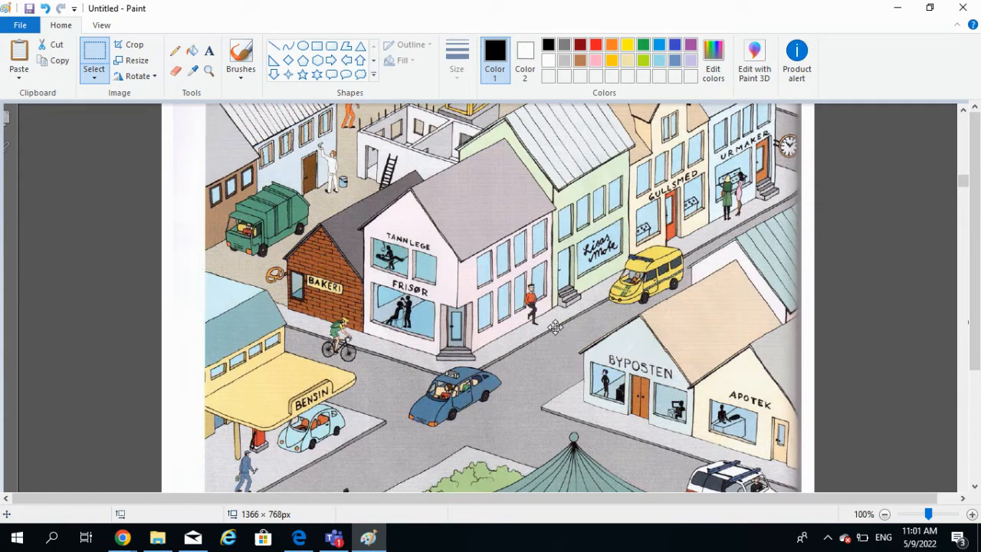
pyautogui.moveTo(432, 278)
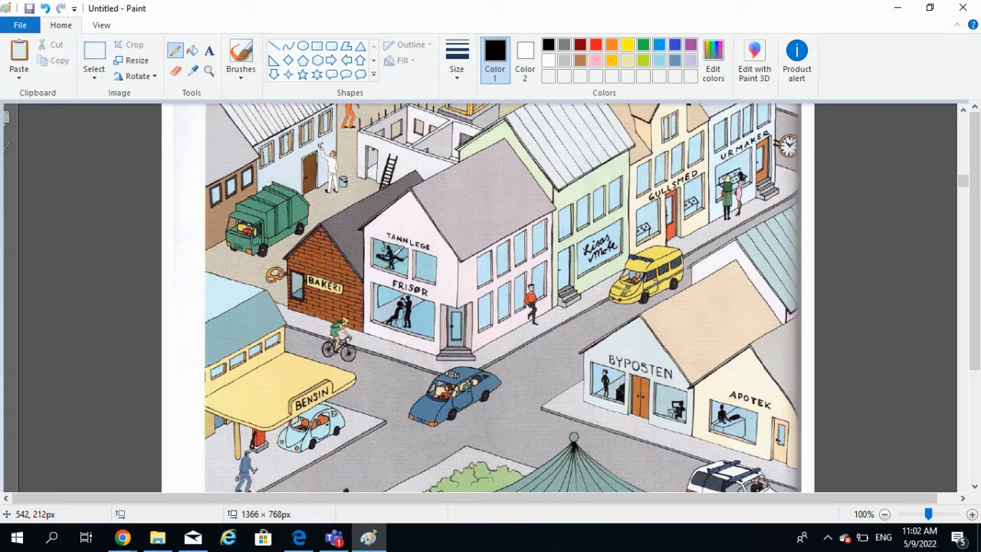
pyautogui.moveTo(398, 251)
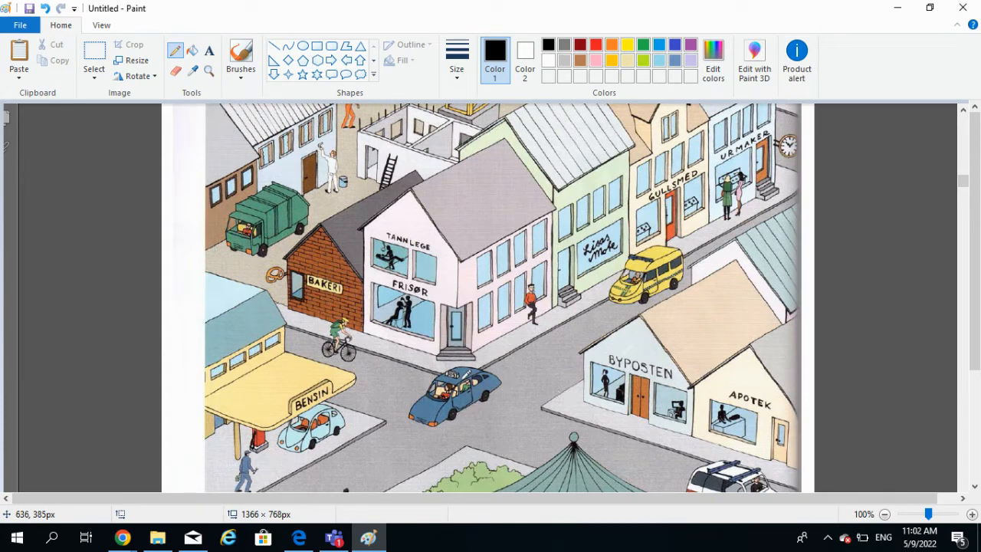
pyautogui.moveTo(354, 328)
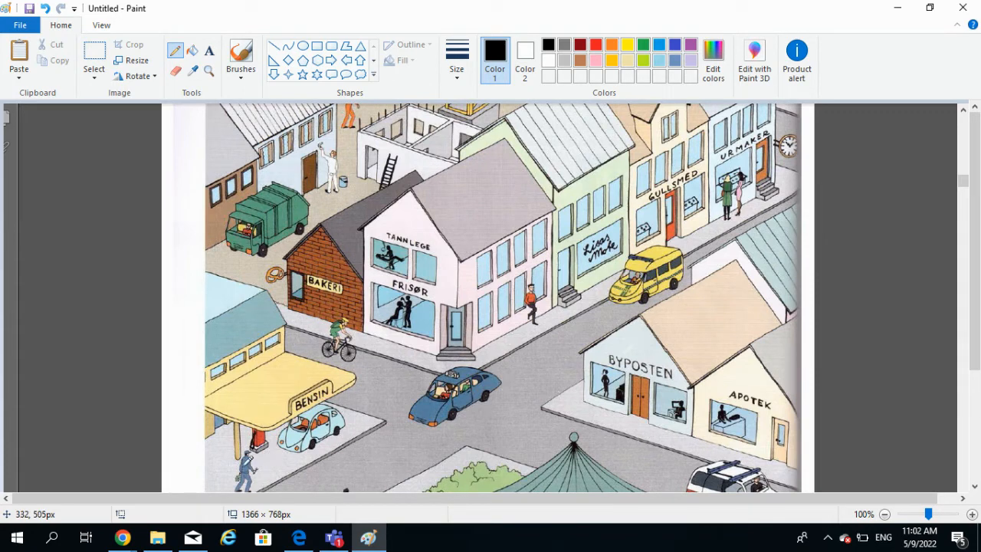
pyautogui.moveTo(263, 458)
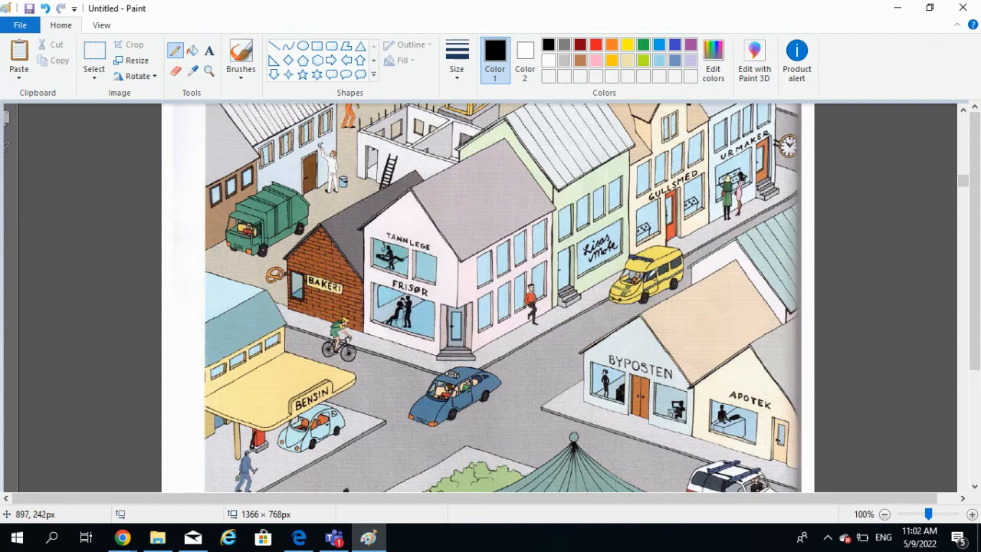
pyautogui.moveTo(646, 270)
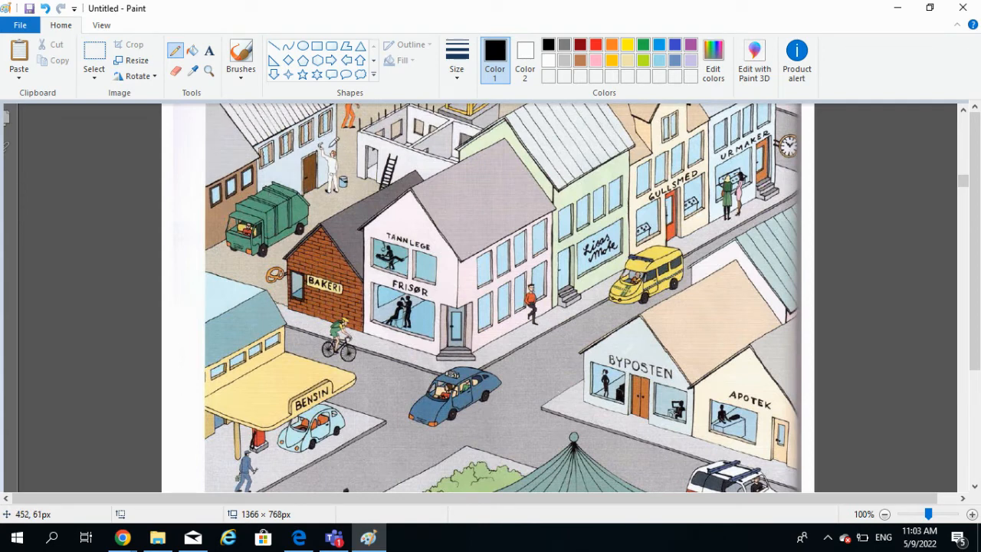
pyautogui.moveTo(794, 148)
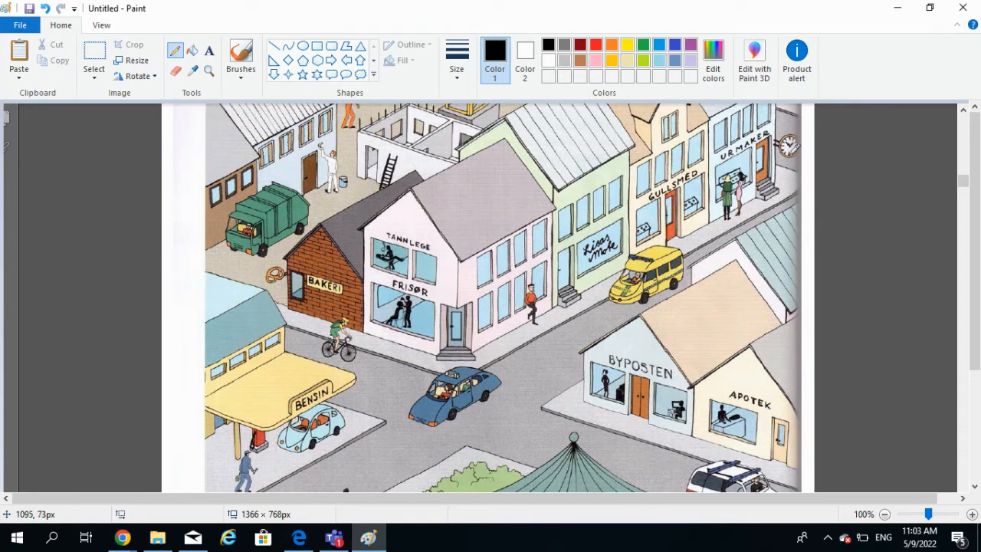
pyautogui.moveTo(789, 144)
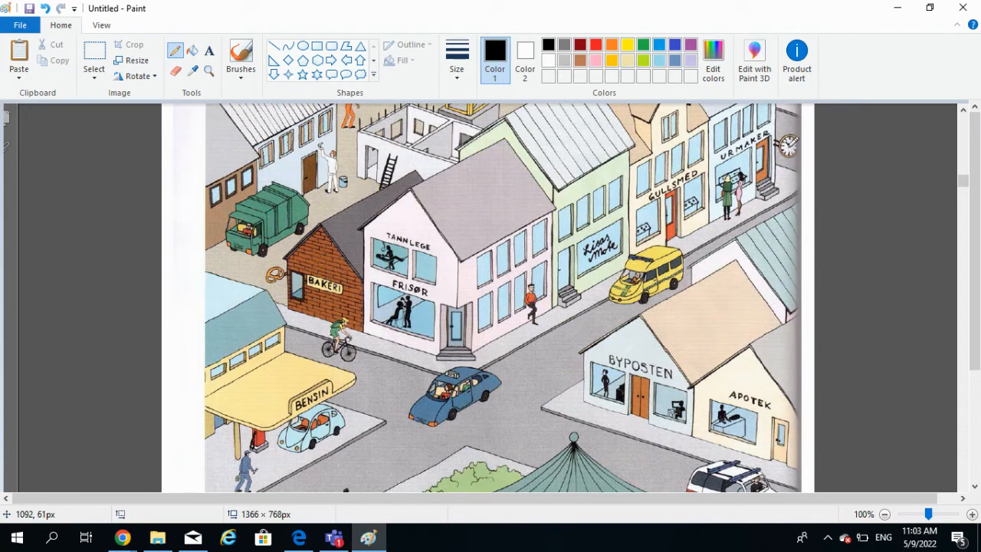
pyautogui.moveTo(794, 141)
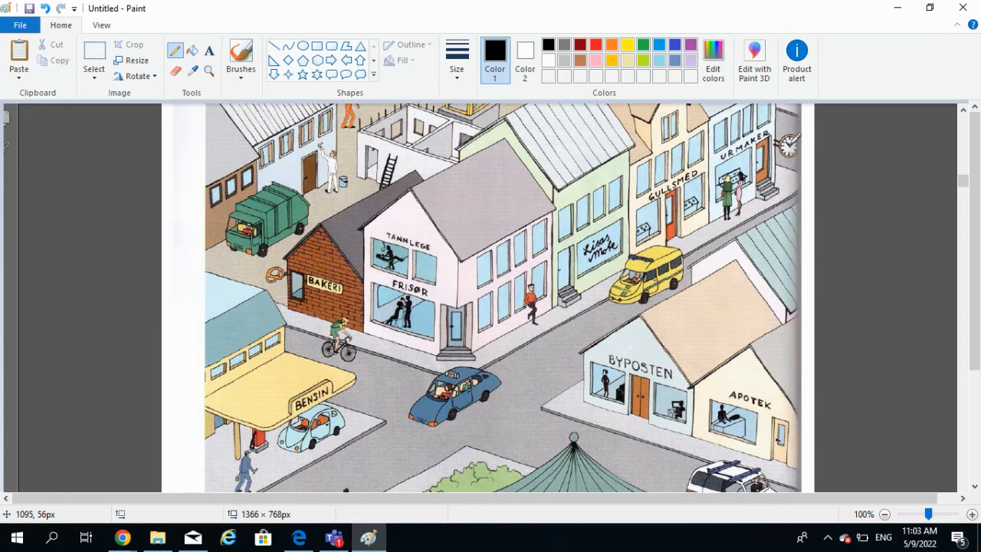